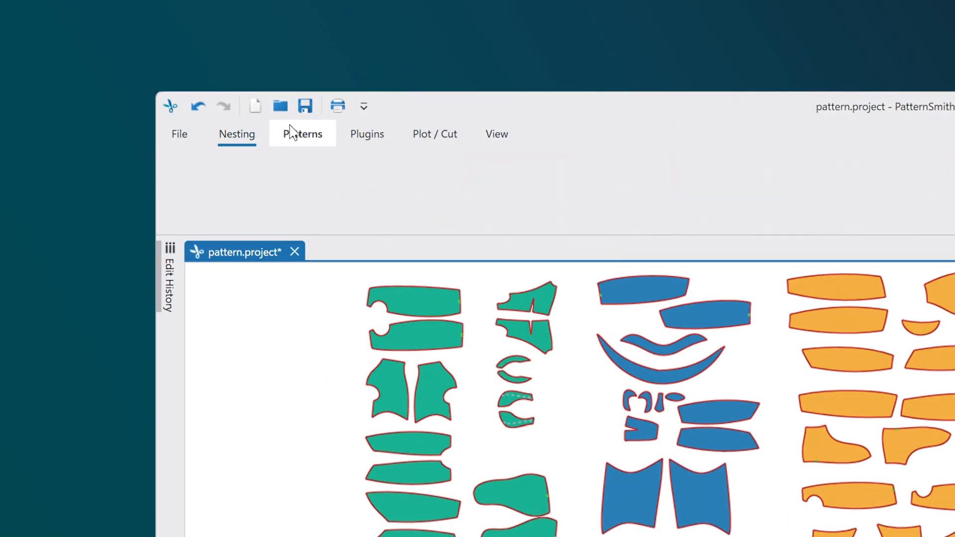
- Browse the material library, then read the Notches help page down to Midpoint Notch
left_click(435, 133)
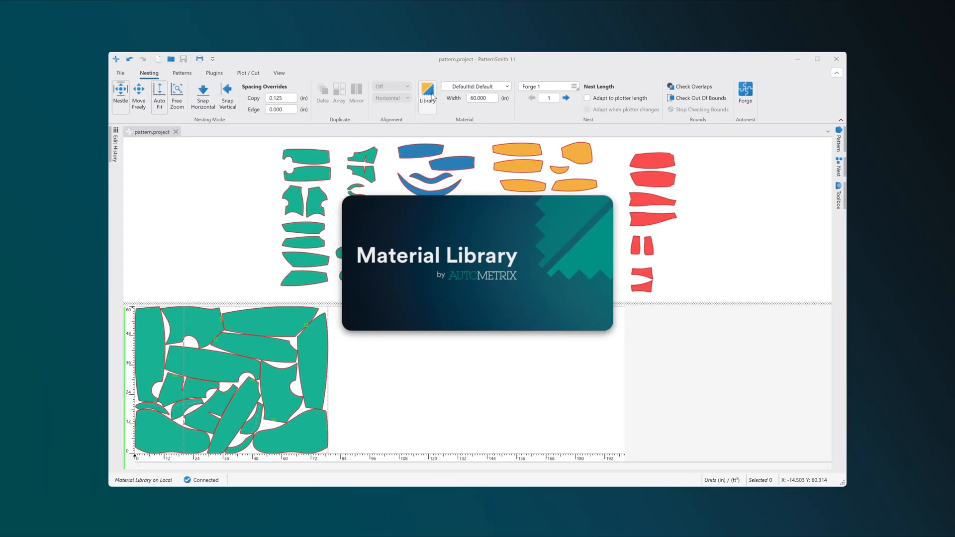
left_click(426, 95)
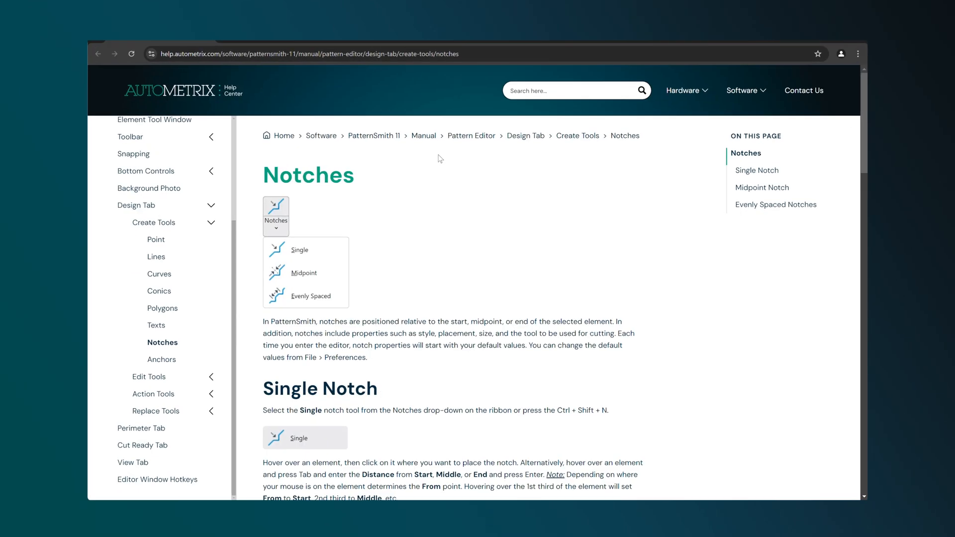
scroll("down", 3)
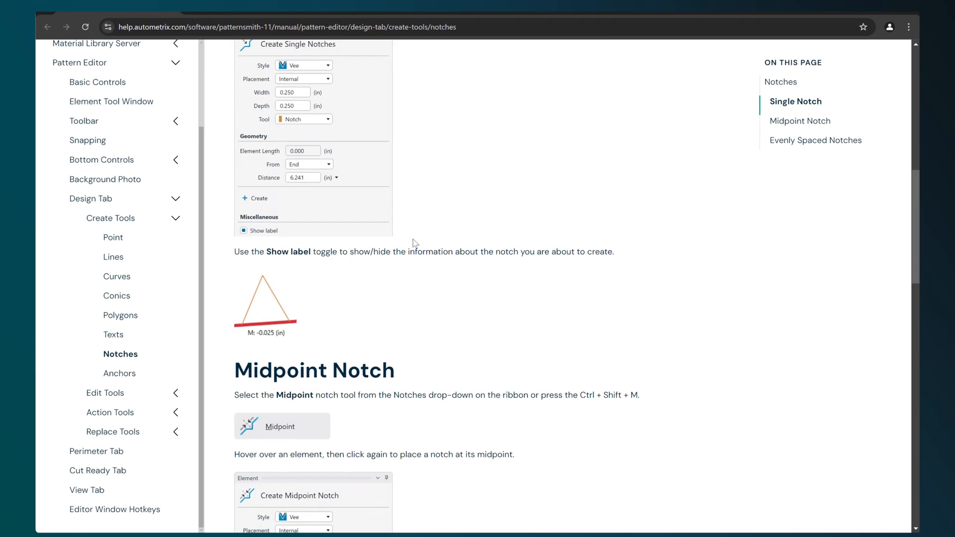
scroll("down", 3)
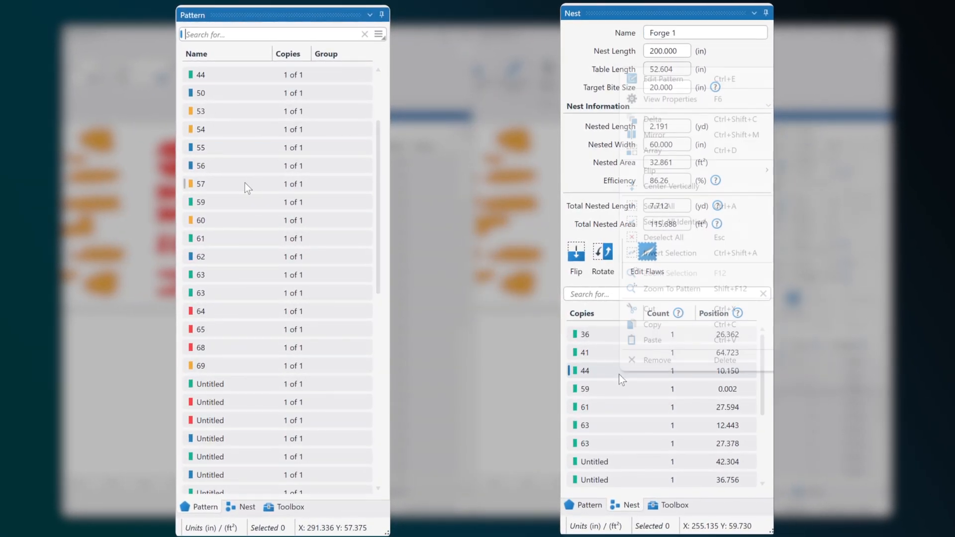
- Set pattern 57's Rotation property to No Rotation so it stays fixed when nested
double_click(200, 184)
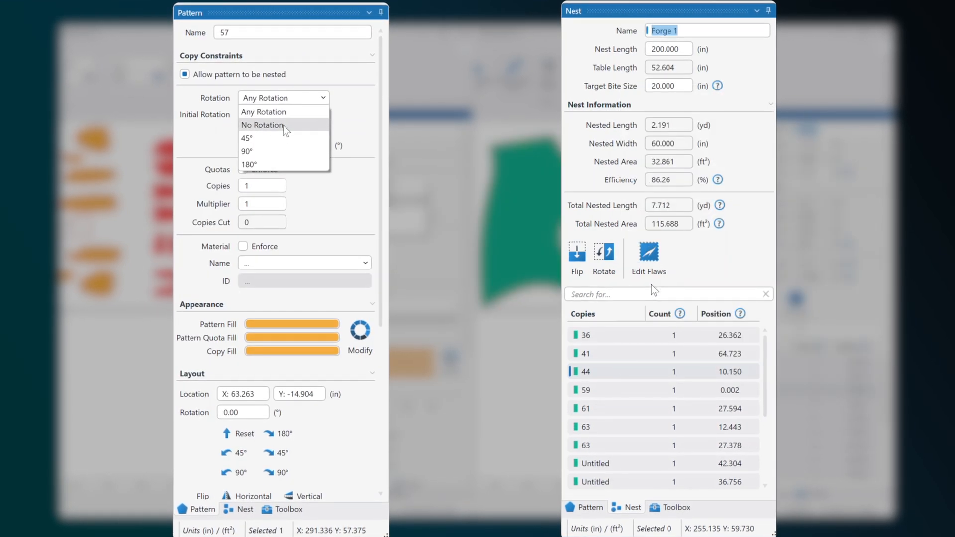
left_click(247, 138)
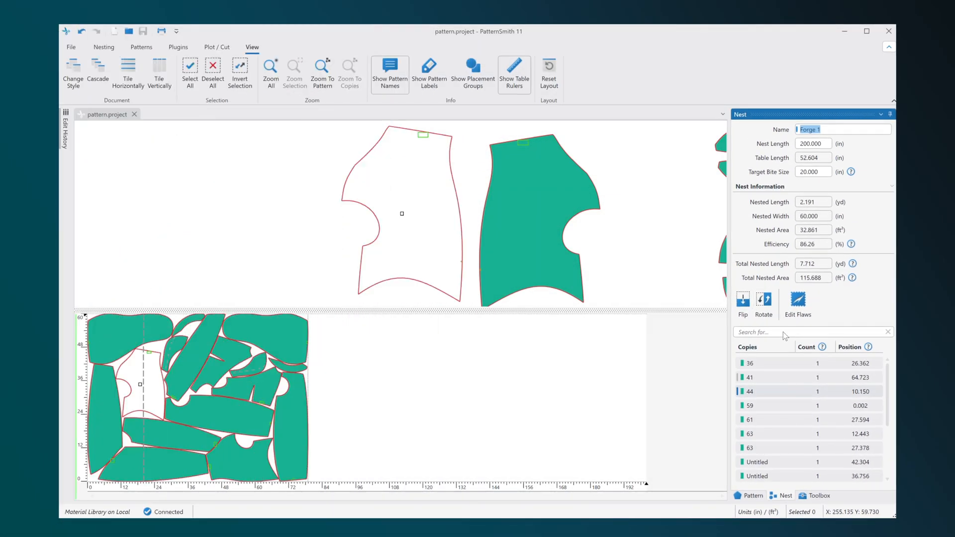
left_click(217, 47)
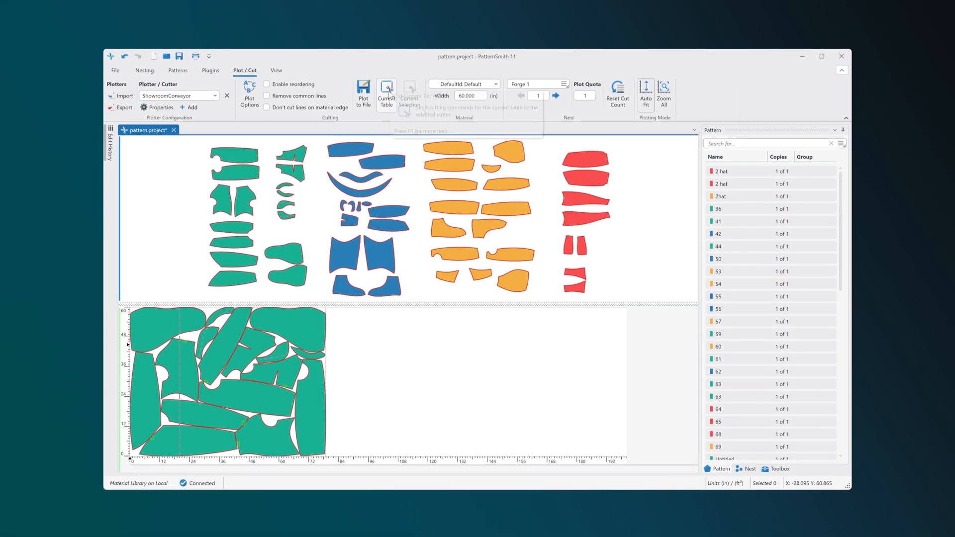
- Send cutting commands to the Current Table from the Plot / Cut options
left_click(386, 90)
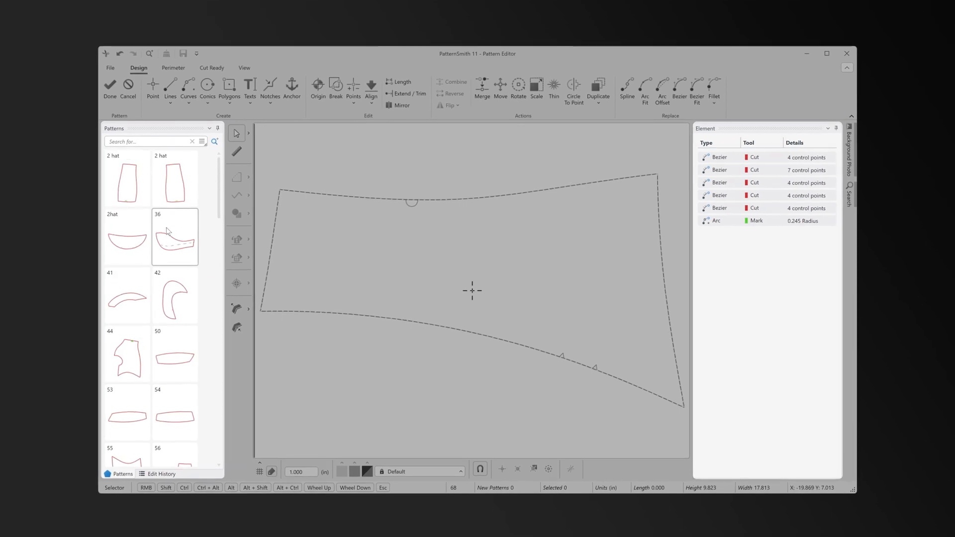
- Switch the Pattern Editor to the second 2 hat piece and bring up its editing commands
left_click(162, 175)
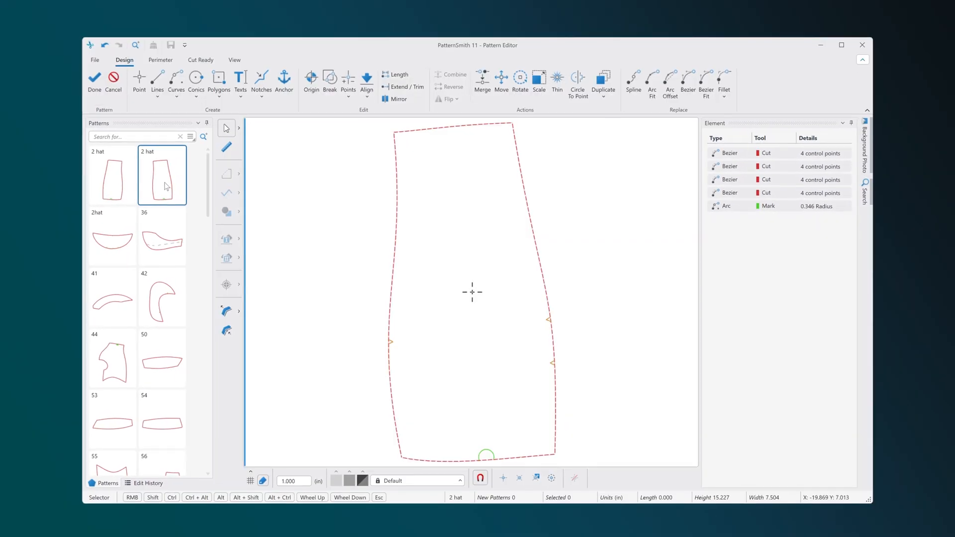
right_click(469, 238)
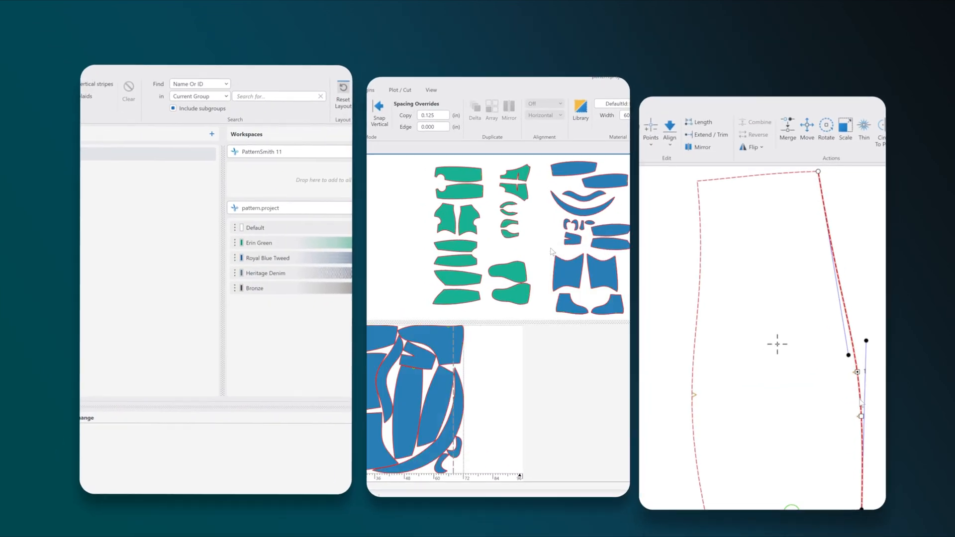
right_click(500, 365)
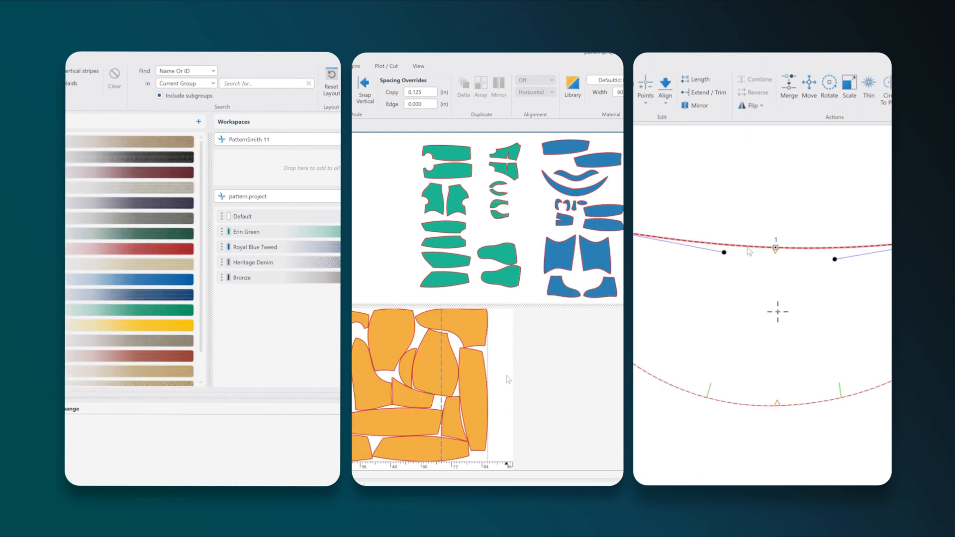
right_click(749, 252)
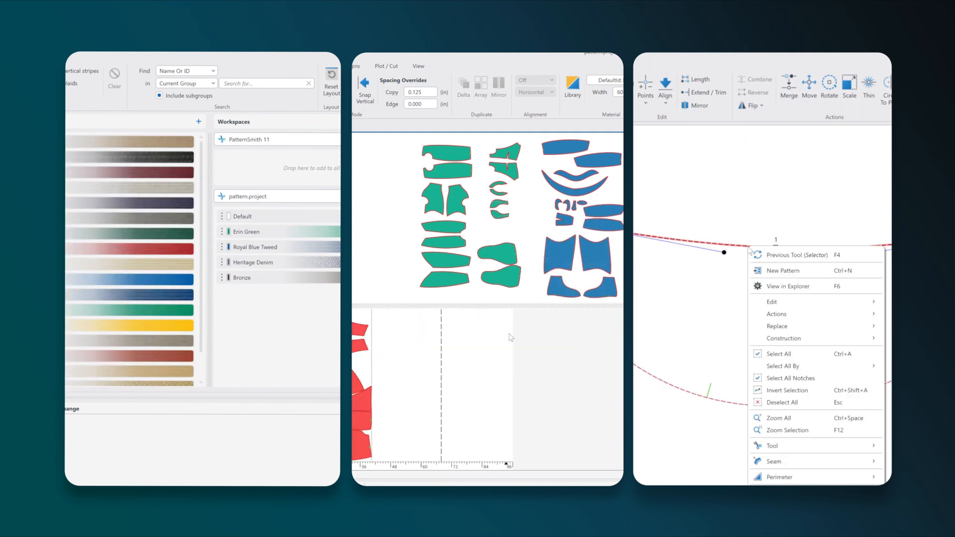